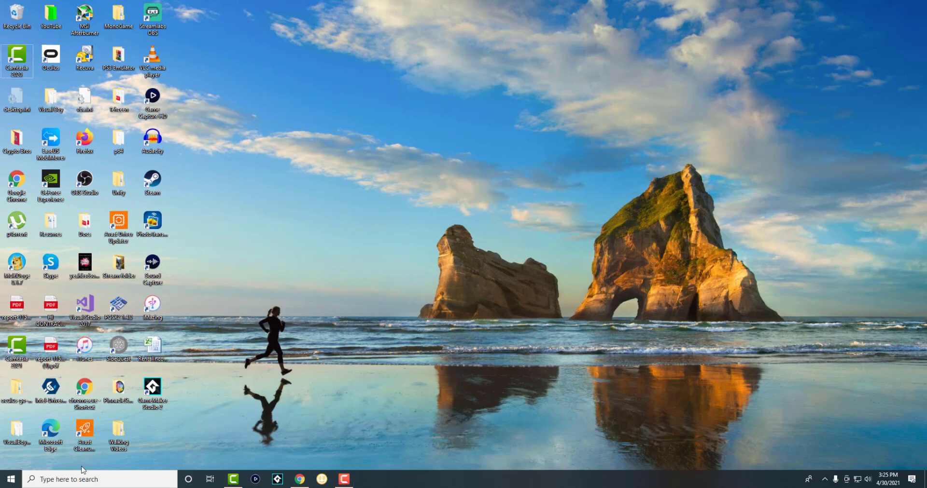
# - Search for 'msconfig' so System Configuration appears as the best match
pyautogui.write('m')
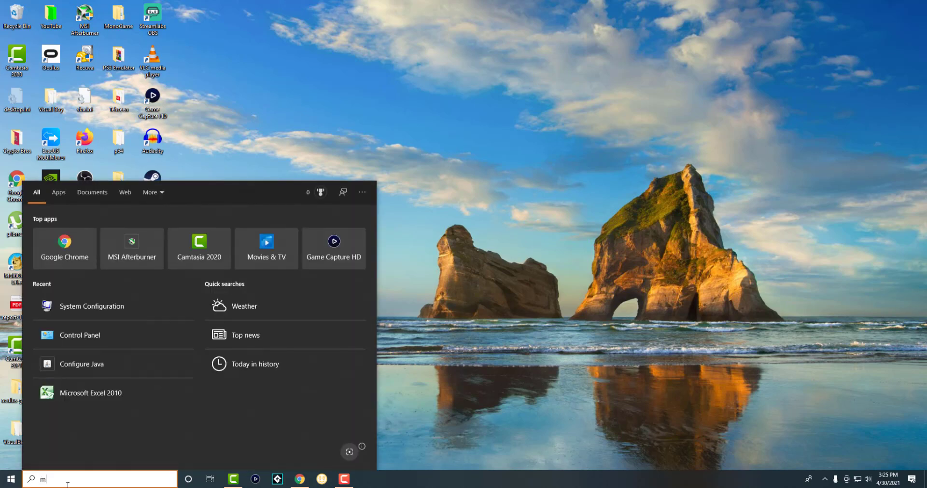
pyautogui.write('sconfig')
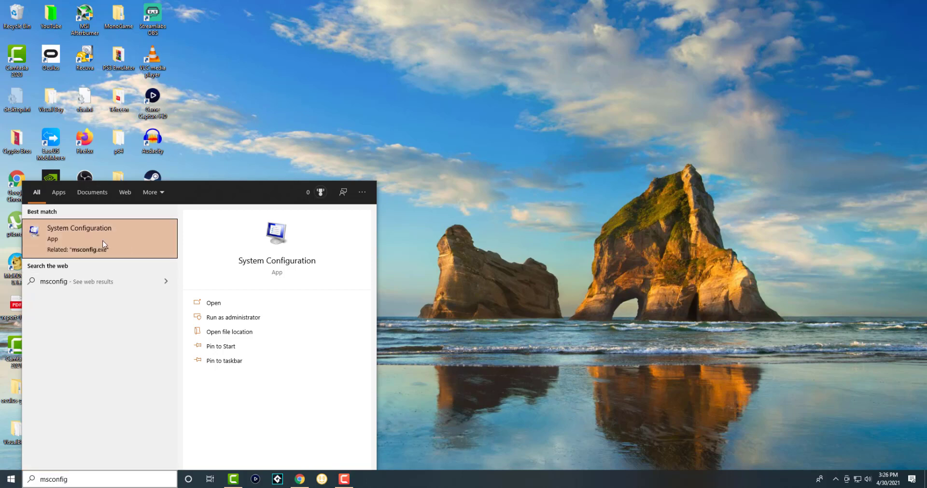
# - In the Services list, hide Microsoft services, disable all remaining services and apply
pyautogui.click(79, 239)
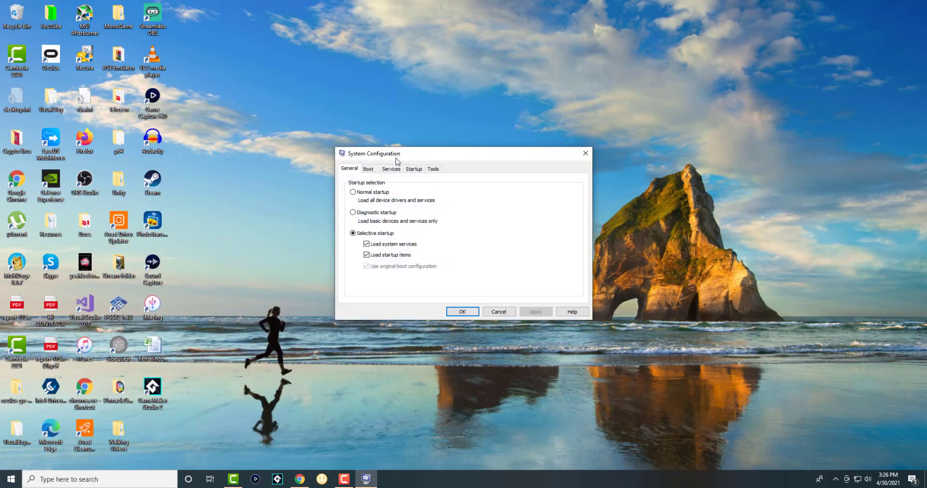
pyautogui.click(391, 168)
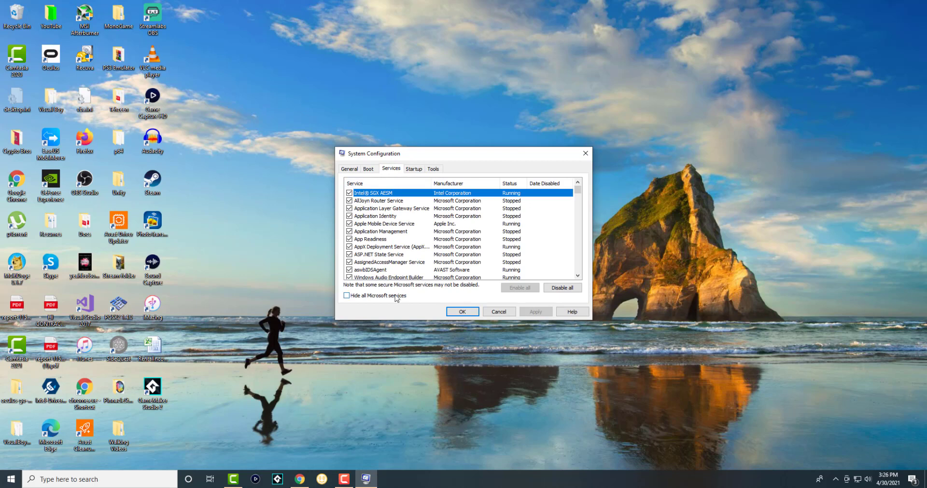
pyautogui.click(346, 295)
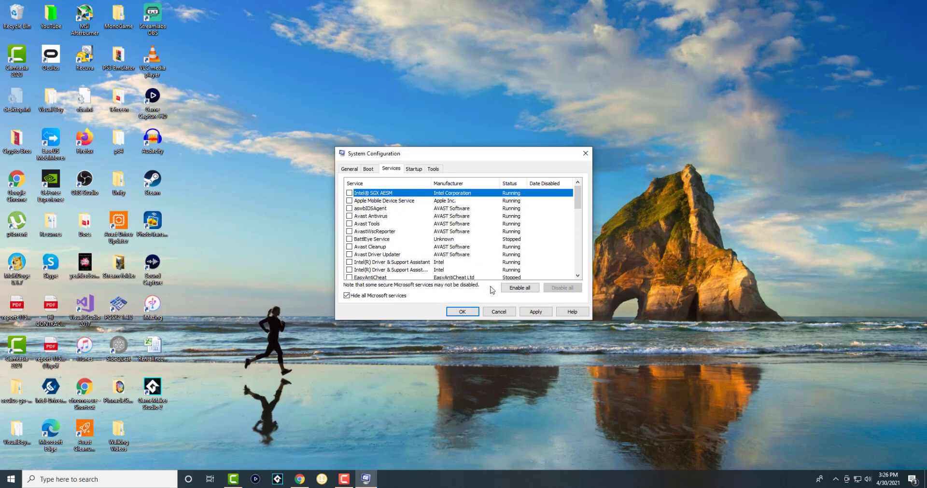
pyautogui.click(535, 312)
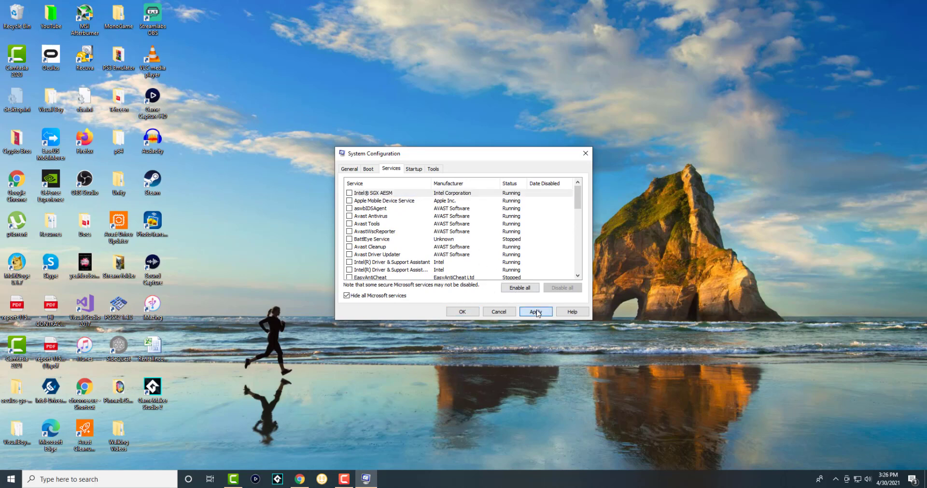
pyautogui.click(534, 312)
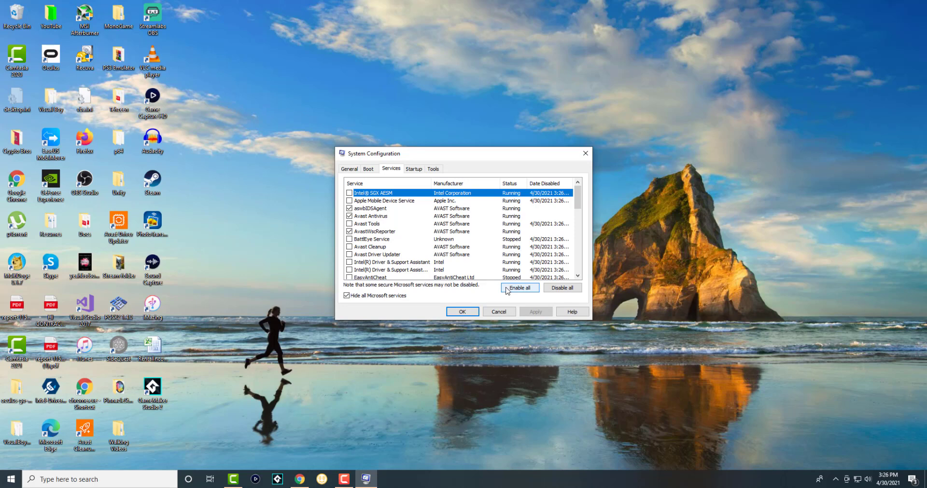
# - Re-enable all non-Microsoft services and confirm with OK, bringing up the restart prompt
pyautogui.click(519, 288)
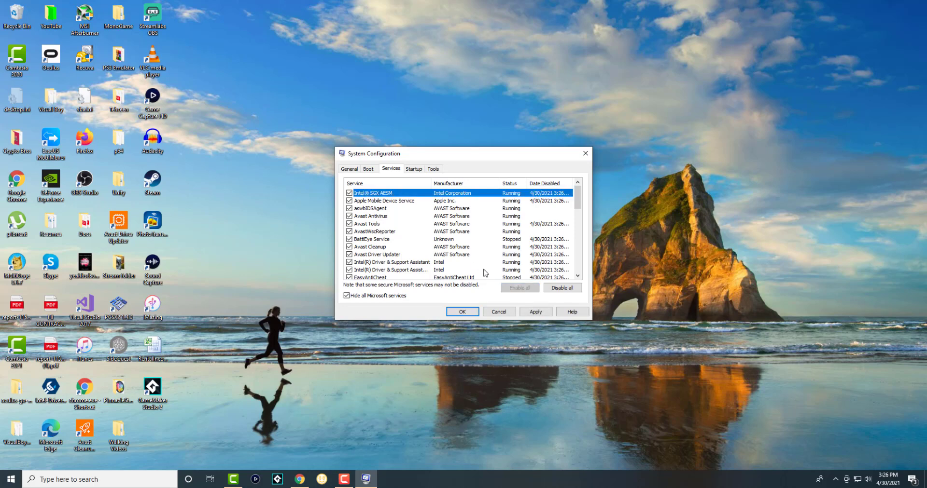
pyautogui.scroll(-3)
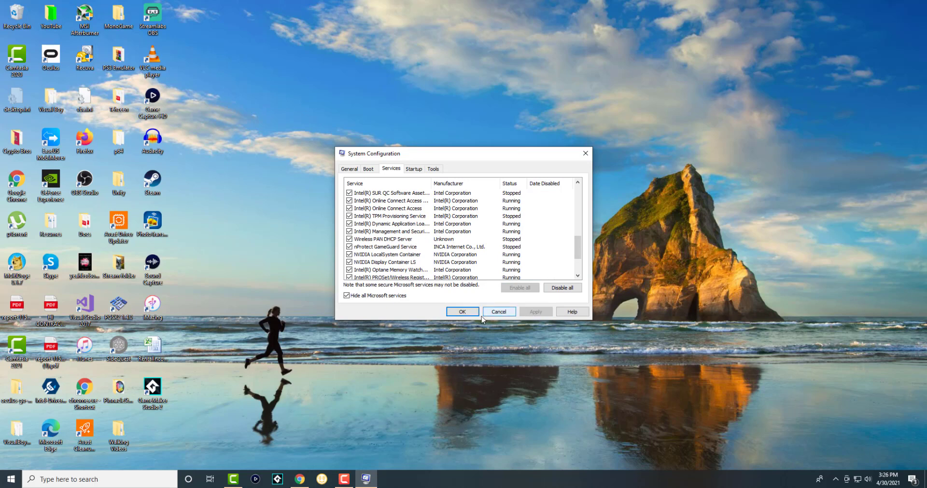
pyautogui.click(463, 312)
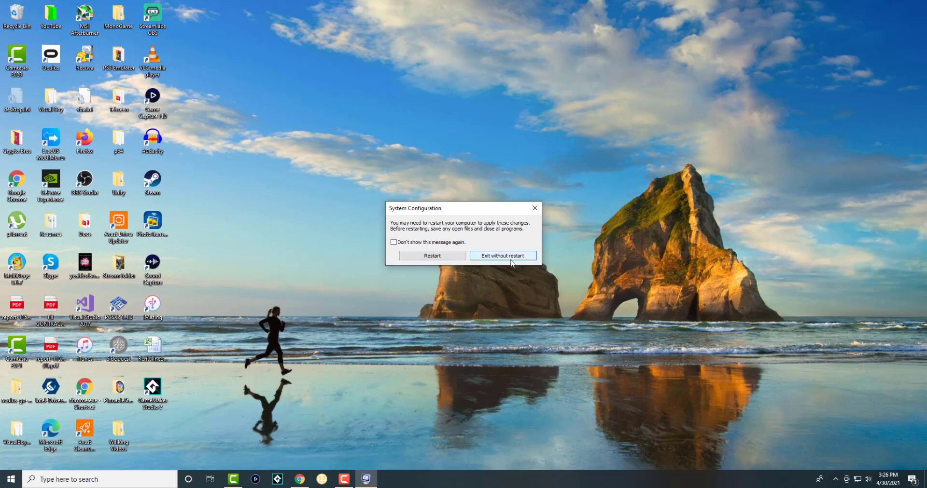
# - Dismiss the restart prompt with 'Exit without restart', returning to the desktop
pyautogui.click(502, 255)
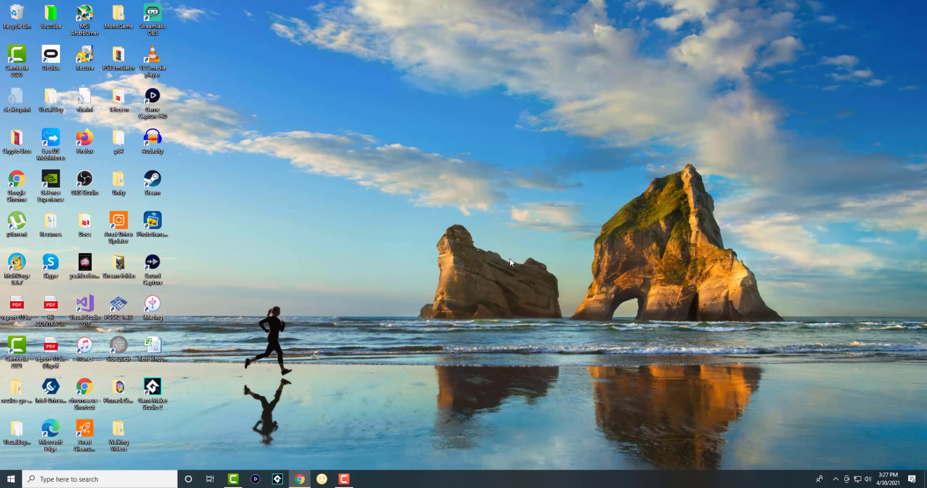
pyautogui.moveTo(626, 282)
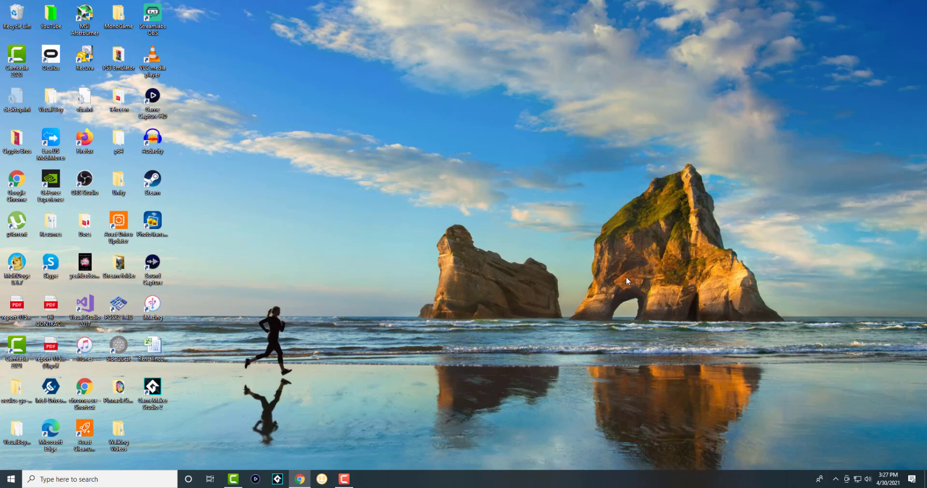